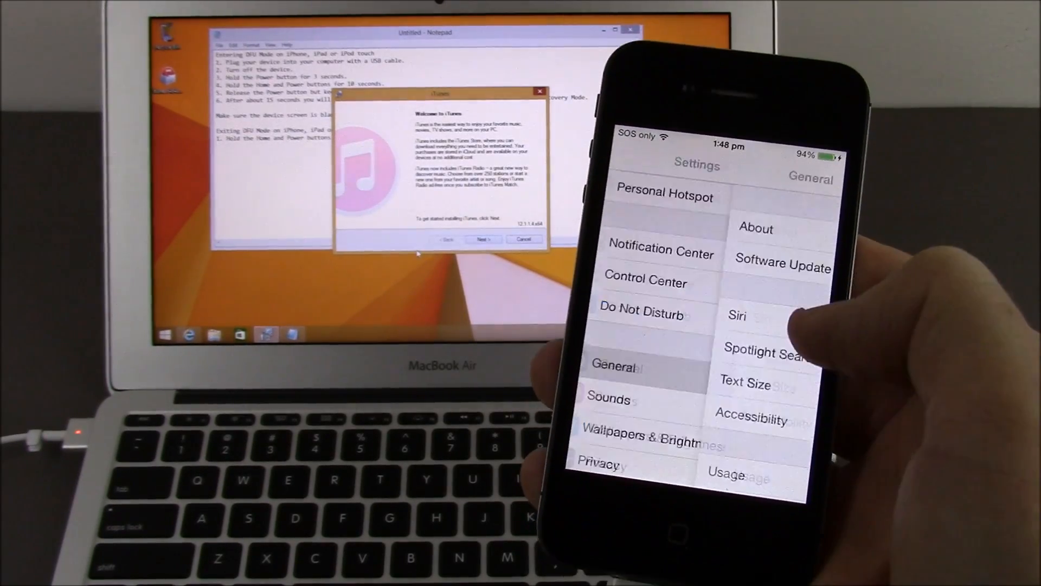
- Enter the General page of the iPhone's Settings app
left_click(756, 229)
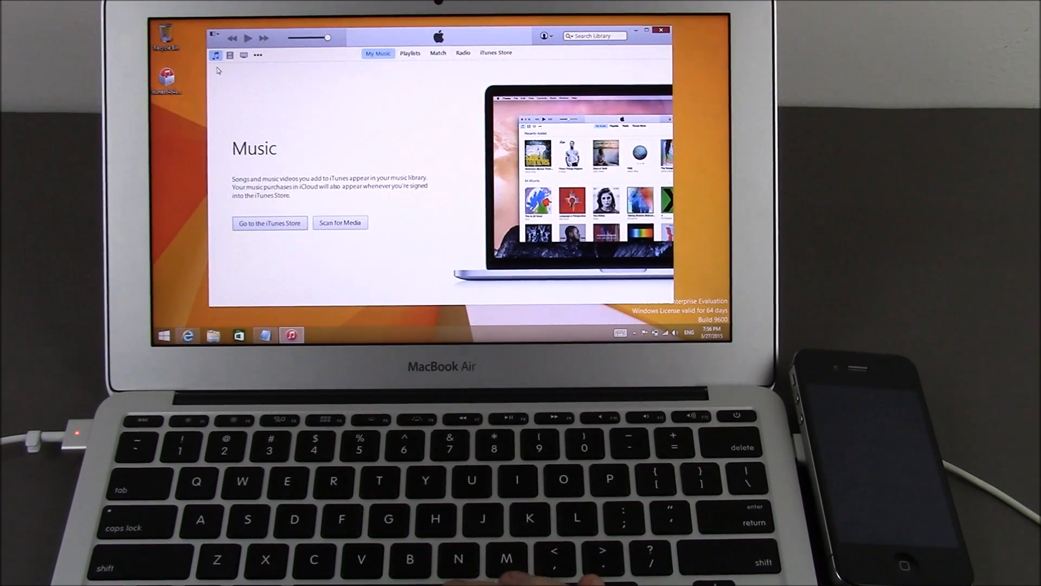
- Reveal the library categories beyond Music from the top-left media bar
left_click(258, 56)
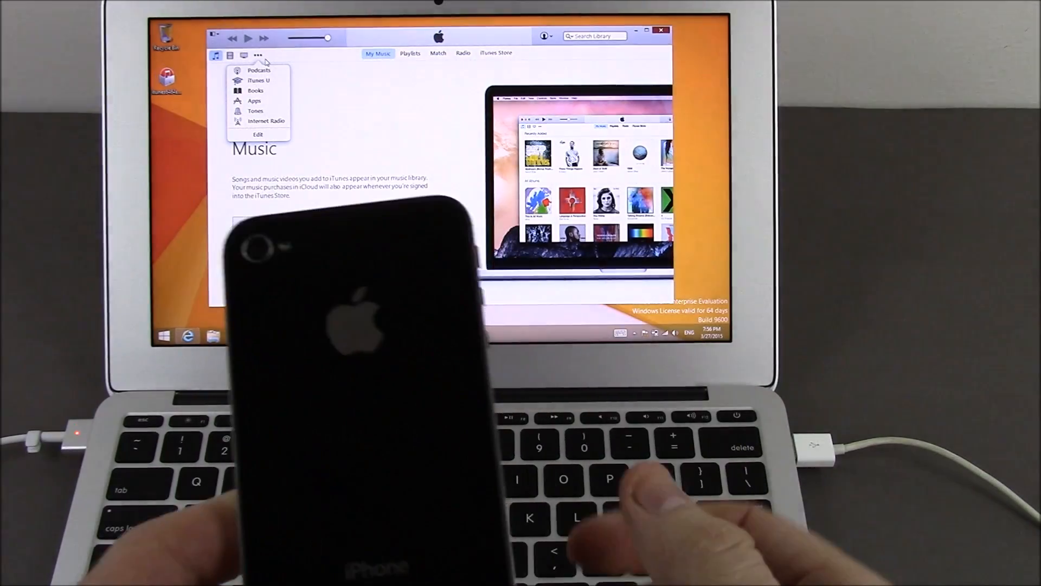